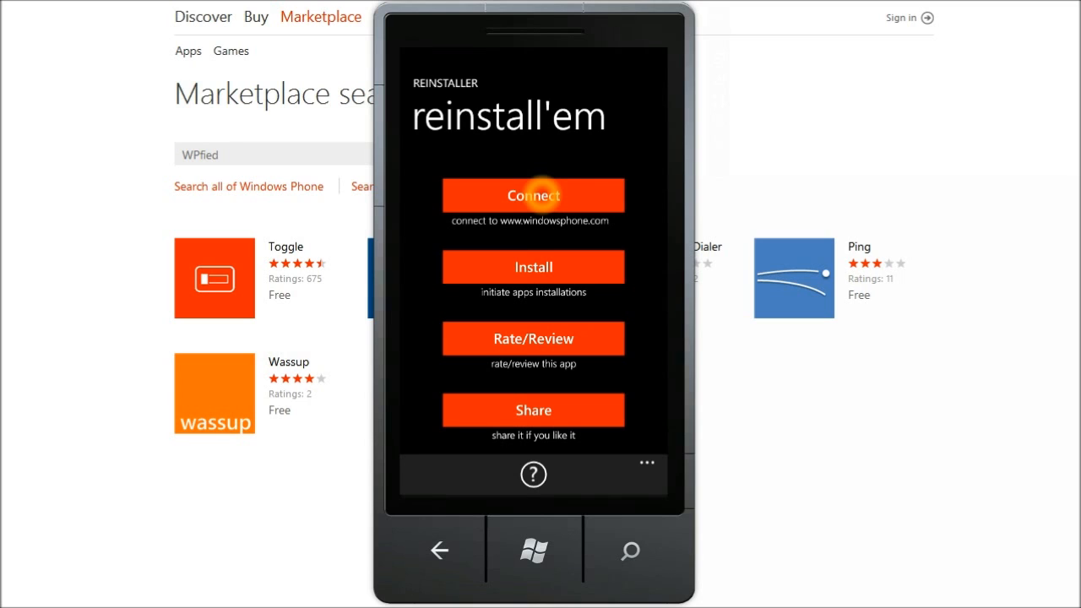
pyautogui.moveTo(533, 267)
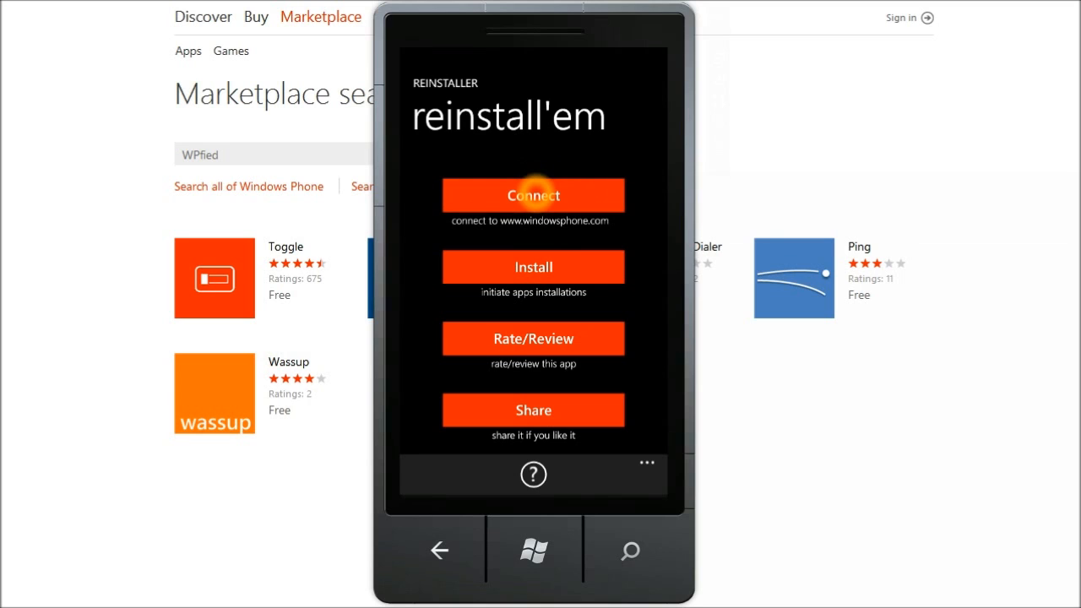
# Step: Connect the reinstall'em app to the windowsphone.com account site
pyautogui.click(533, 196)
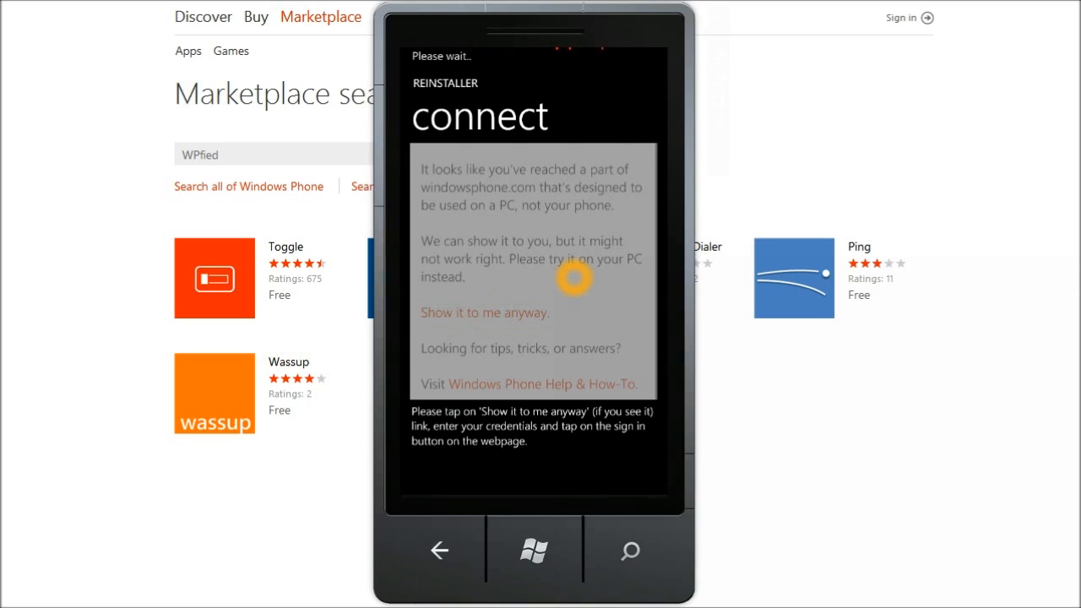
# Step: Show the full windowsphone.com site and sign in to the Live account to reach the Account page
pyautogui.click(482, 312)
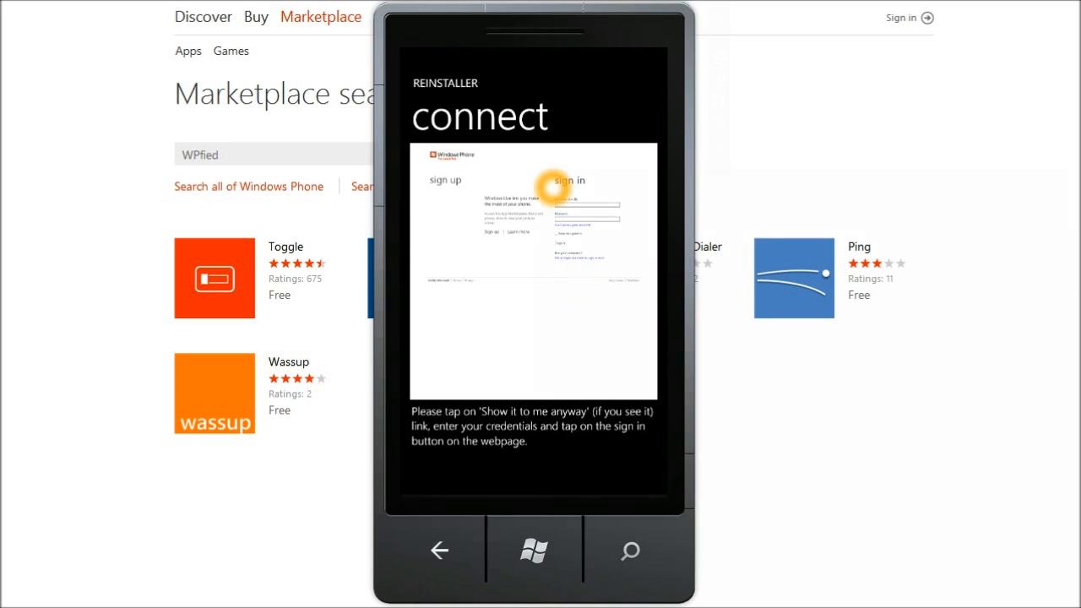
pyautogui.click(567, 179)
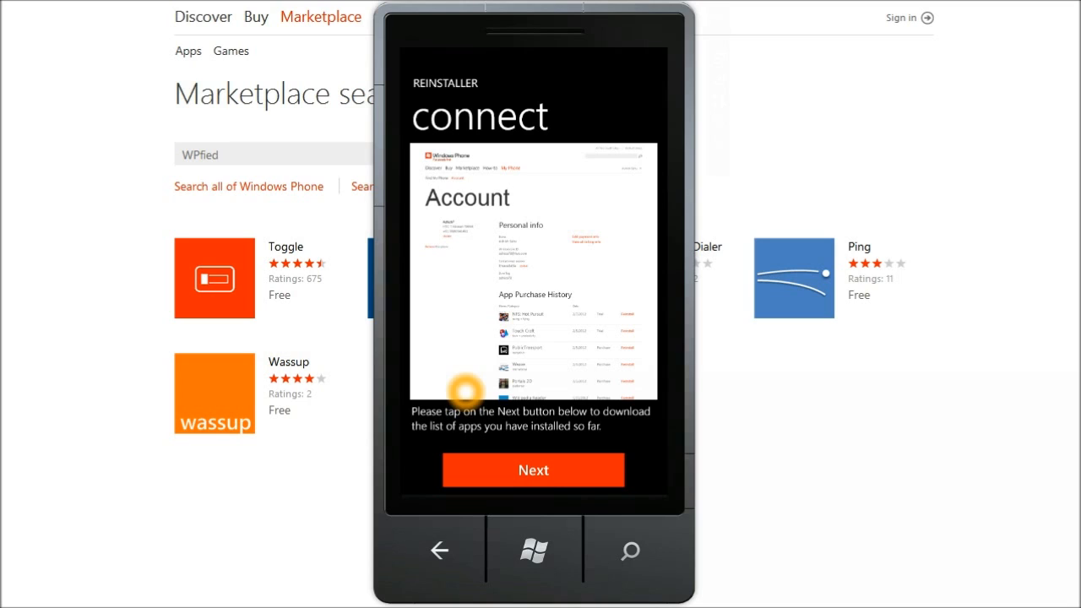
pyautogui.click(533, 470)
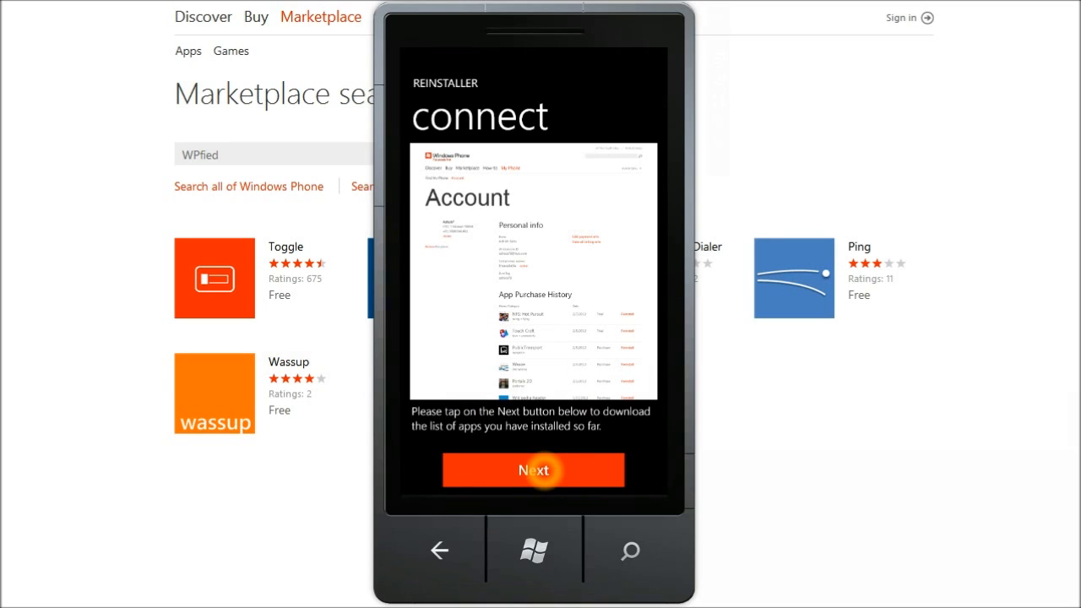
# Step: Download and scan the account's app list (166 apps found), then return to the main page
pyautogui.click(534, 469)
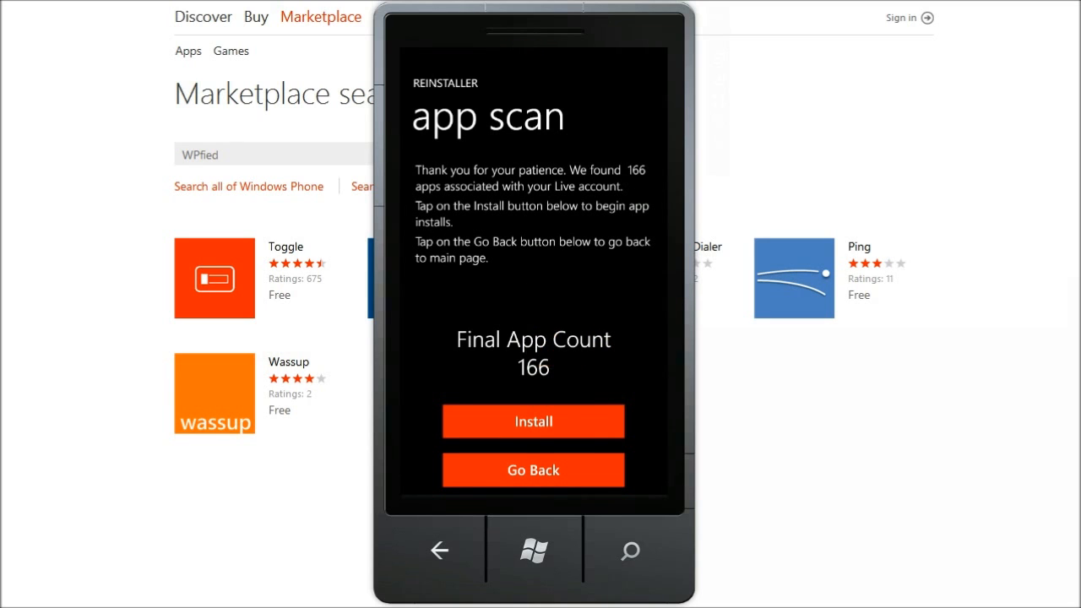
pyautogui.click(533, 422)
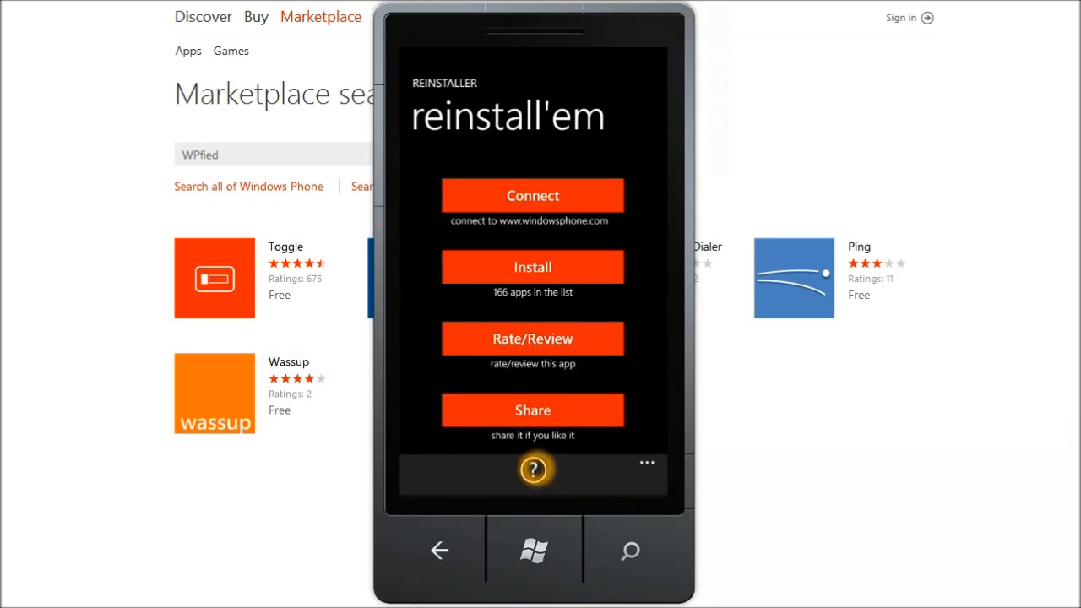
# Step: Show the install list and jump to apps starting with M via the letter index
pyautogui.click(533, 267)
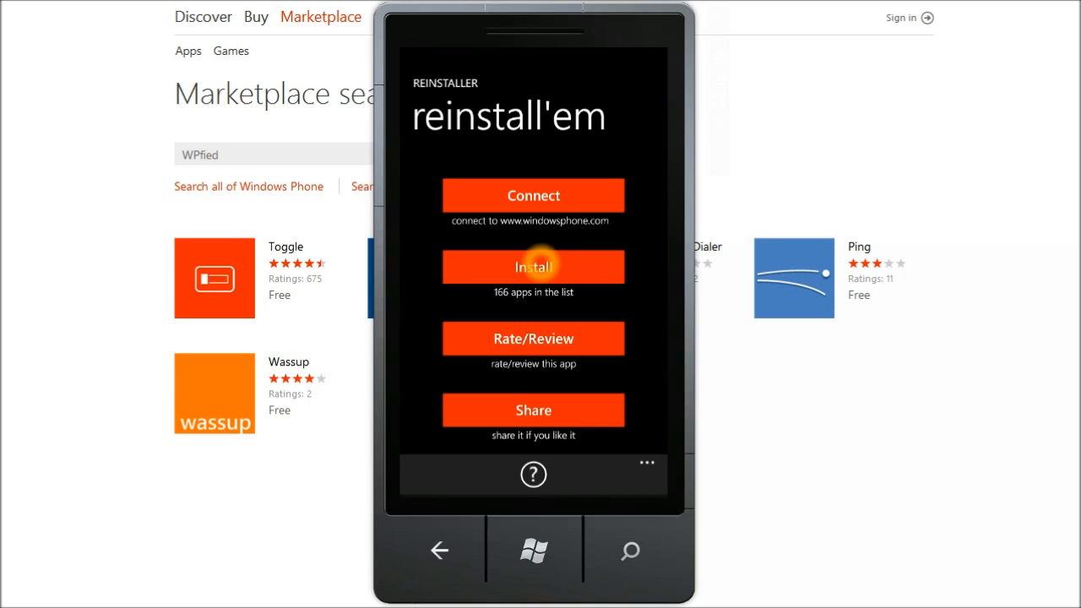
pyautogui.click(533, 267)
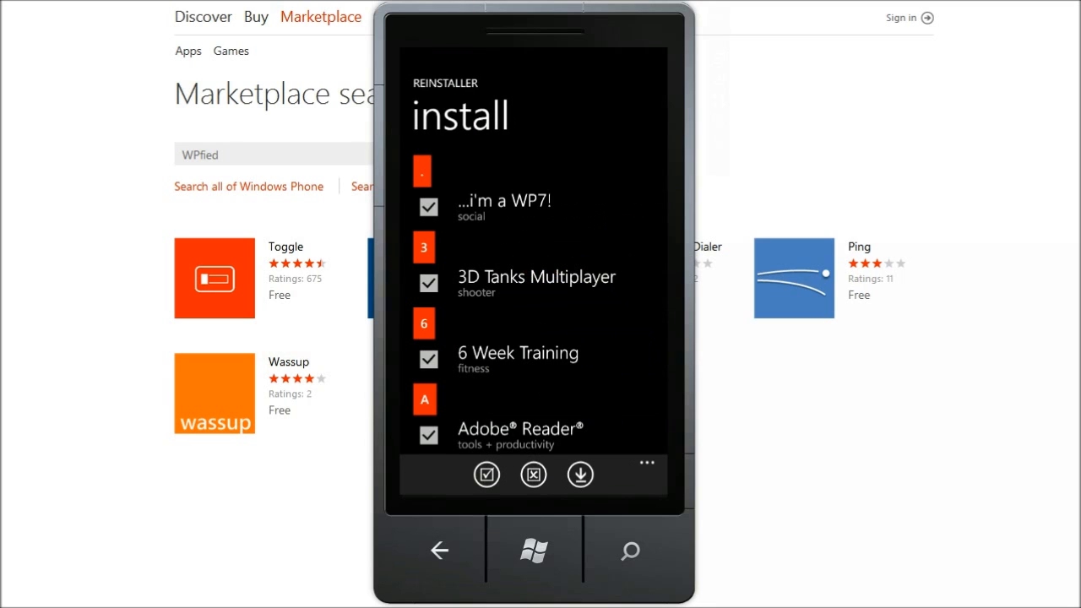
pyautogui.click(422, 247)
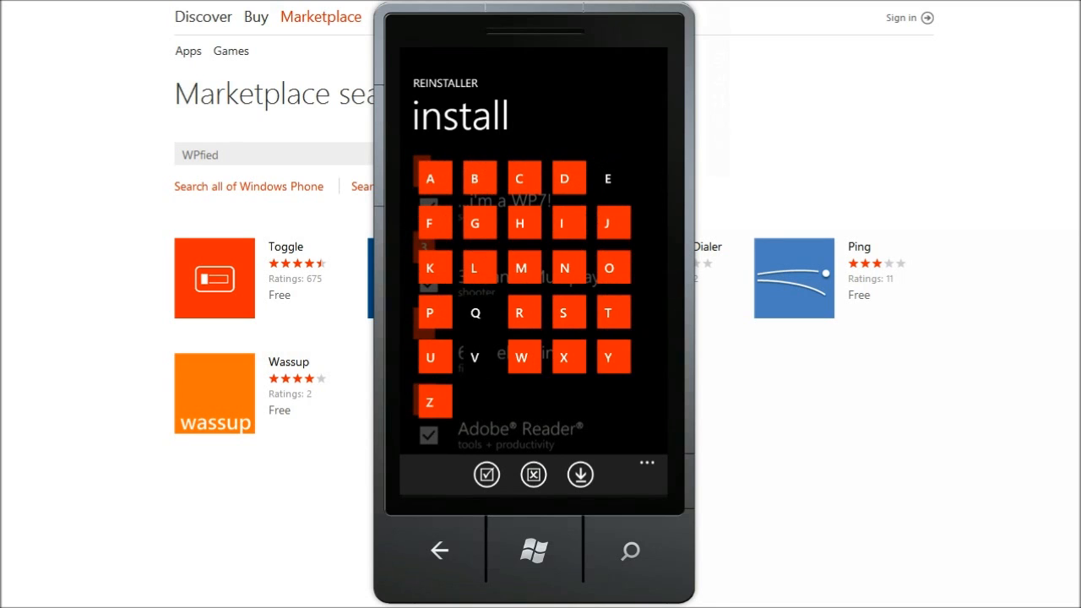
pyautogui.click(520, 267)
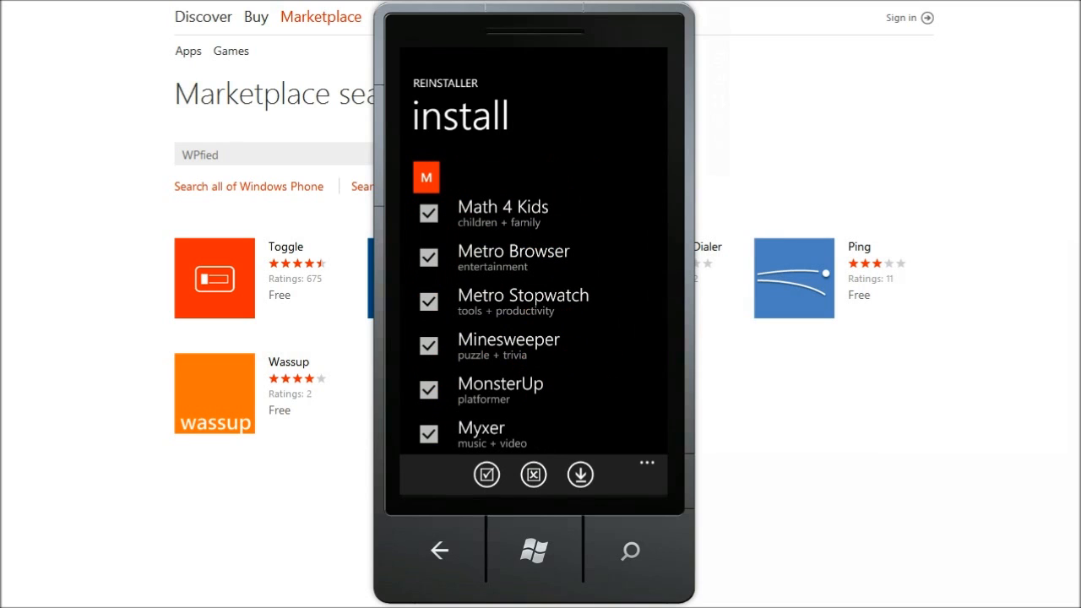
# Step: Mark every app in the list, then unmark them all again
pyautogui.click(554, 392)
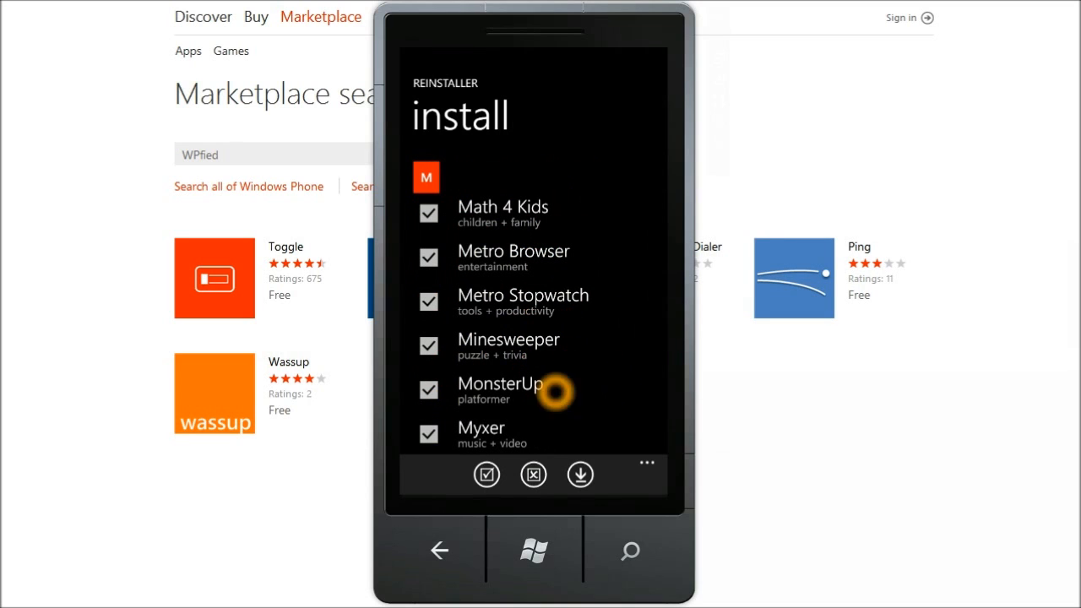
pyautogui.click(486, 473)
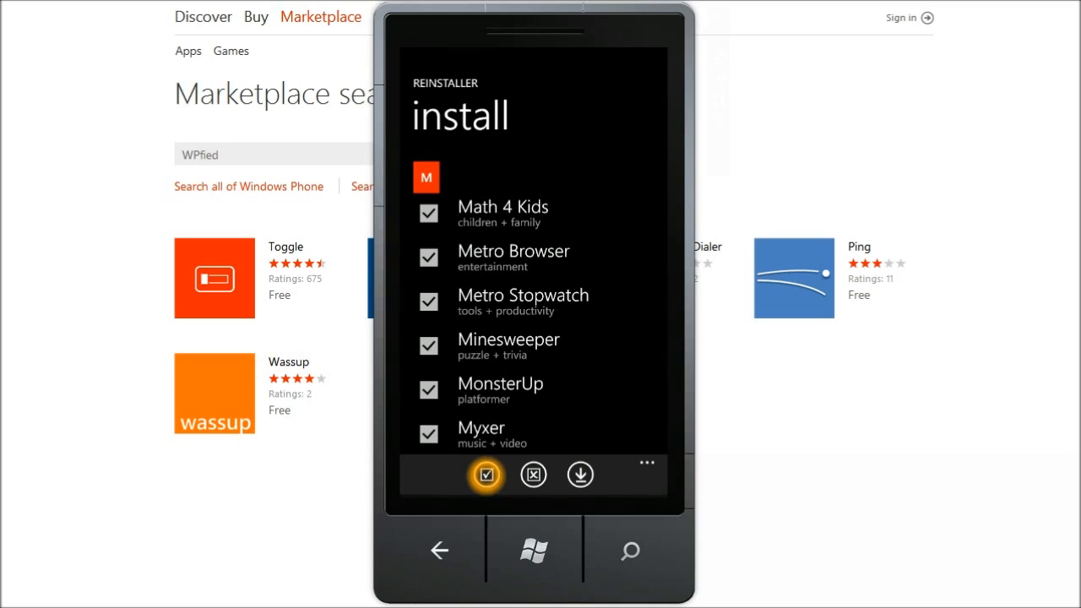
pyautogui.click(533, 473)
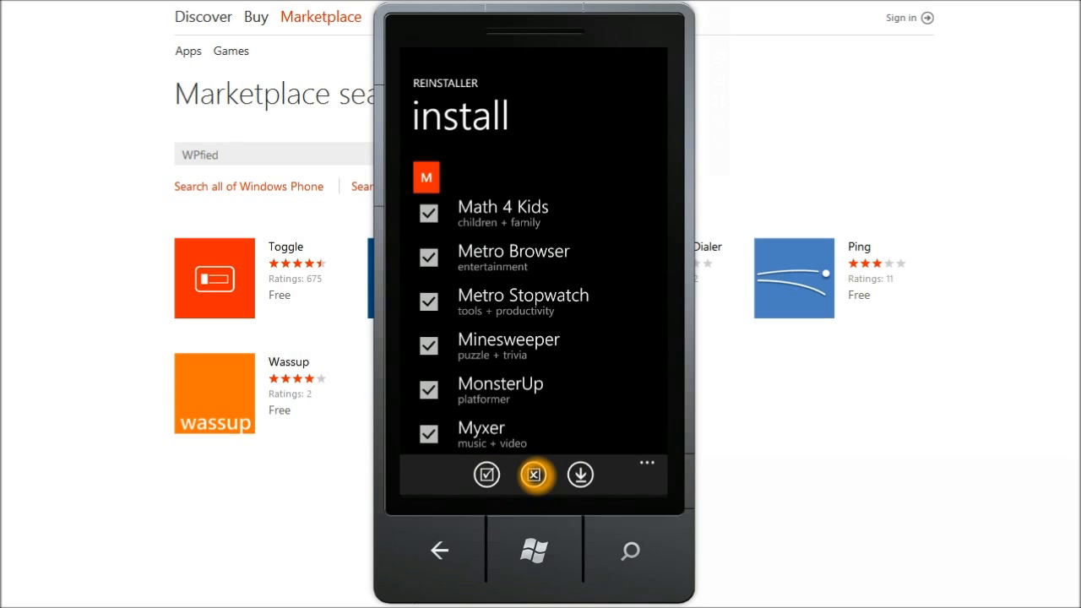
# Step: Tick Math 4 Kids, Metro Browser and Metro Stopwatch and start installing the marked apps
pyautogui.click(533, 472)
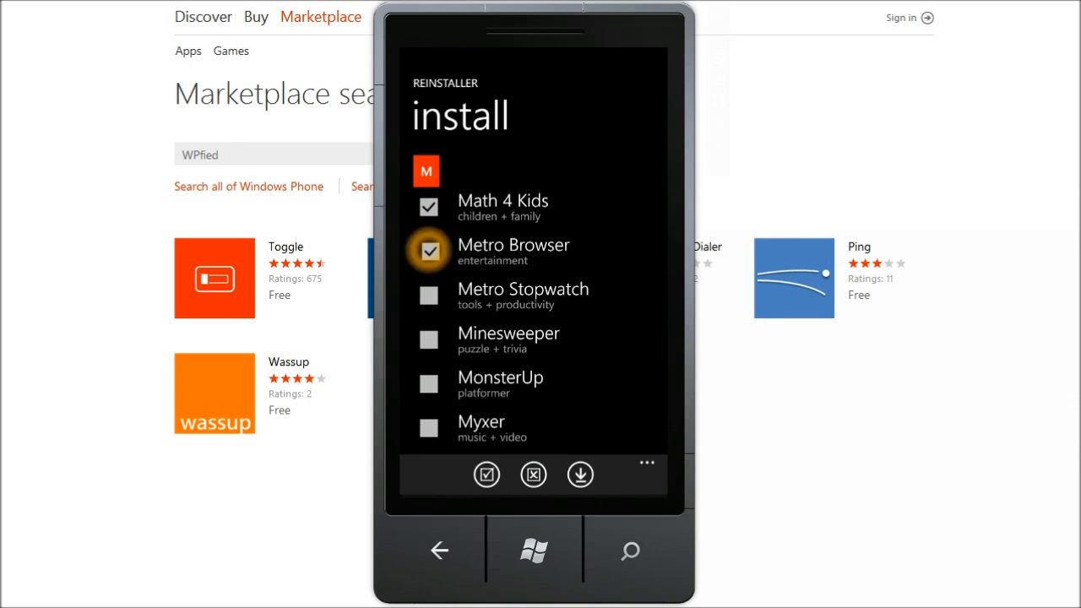
pyautogui.click(429, 296)
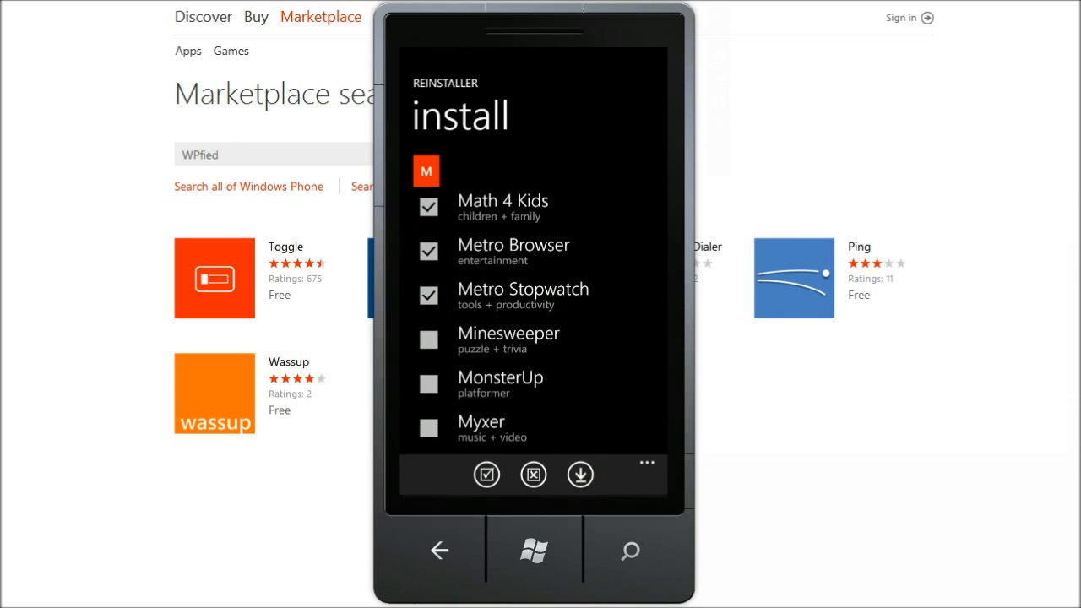
pyautogui.click(580, 473)
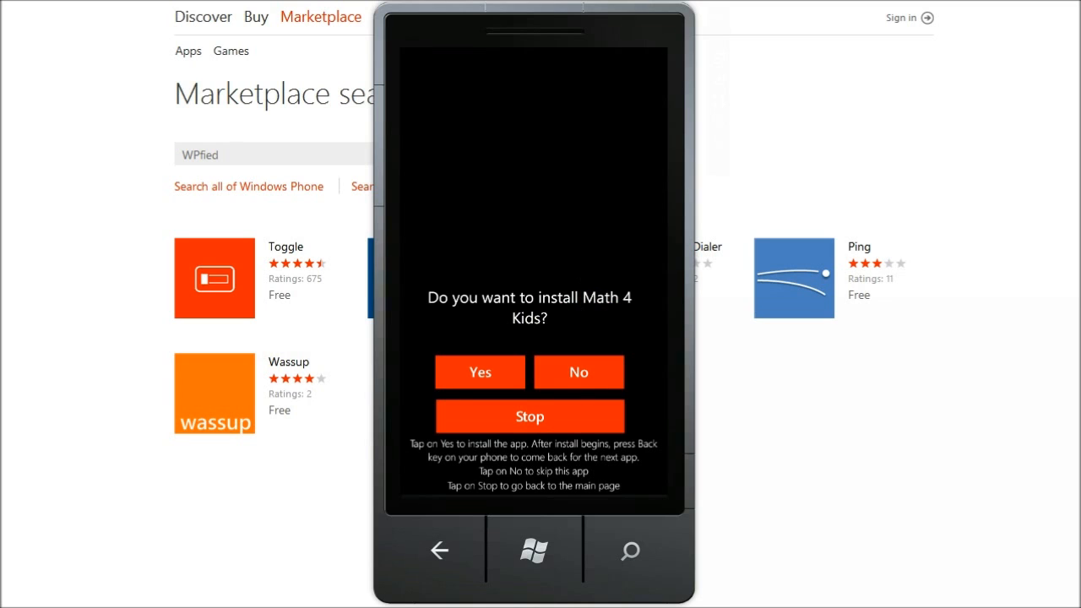
# Step: Agree to install Math 4 Kids, view it in Marketplace and return to the reinstaller
pyautogui.click(480, 372)
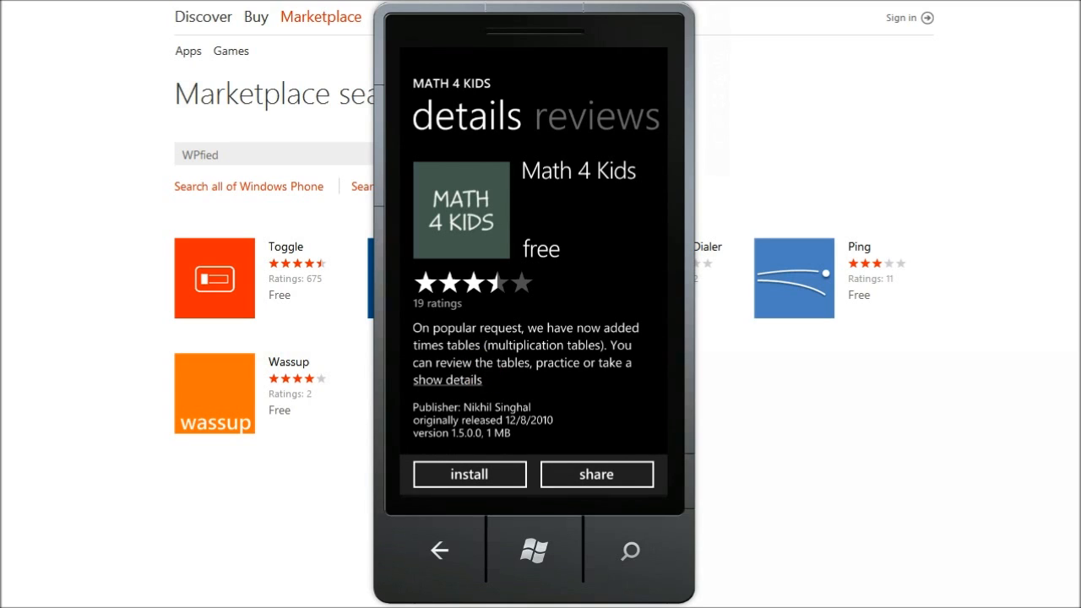
pyautogui.click(469, 473)
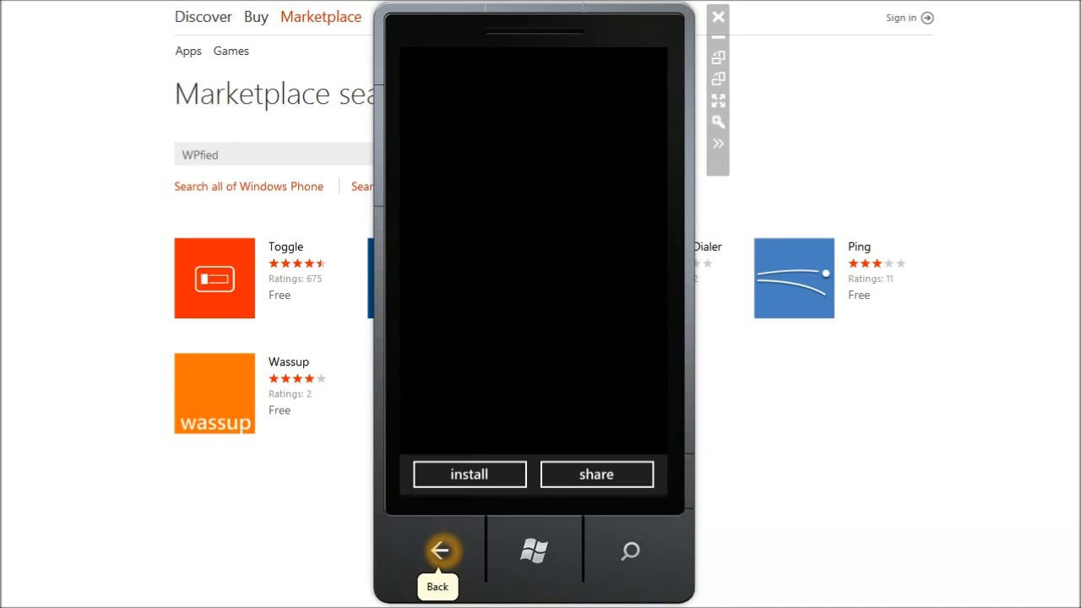
pyautogui.click(470, 473)
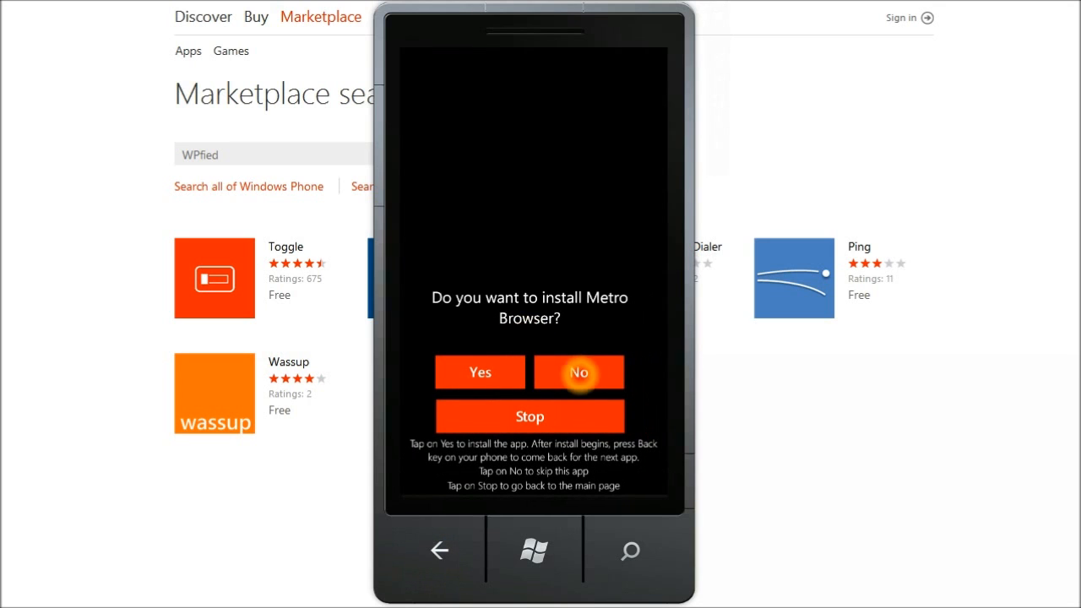
# Step: Decline installing Metro Browser so Metro Stopwatch is offered next
pyautogui.click(578, 371)
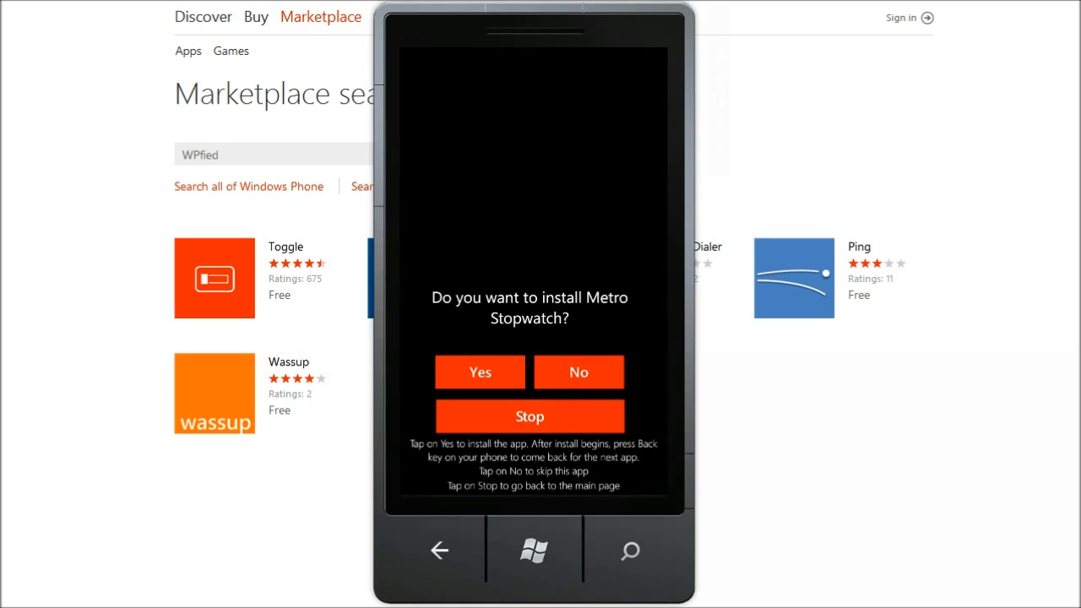
pyautogui.click(531, 416)
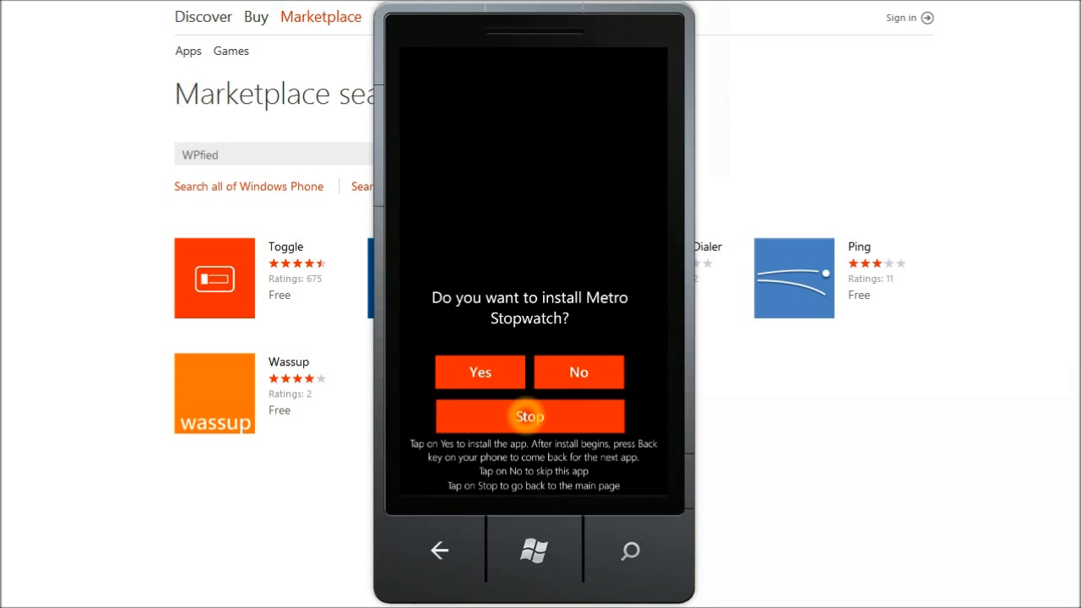
# Step: Stop the installation at the Metro Stopwatch prompt and return to the 166-app main page
pyautogui.click(530, 415)
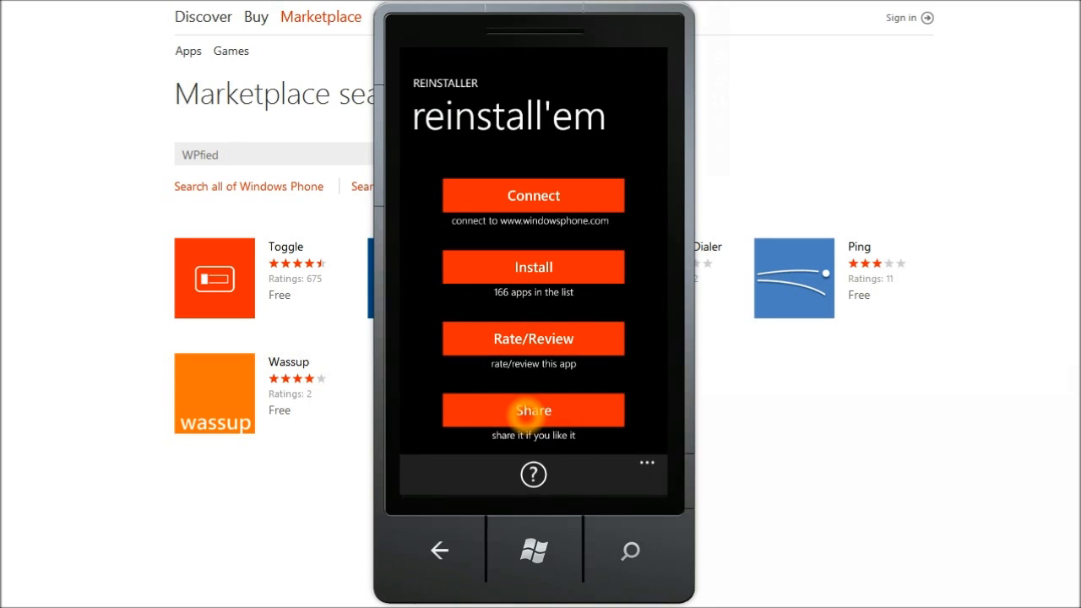
pyautogui.moveTo(534, 306)
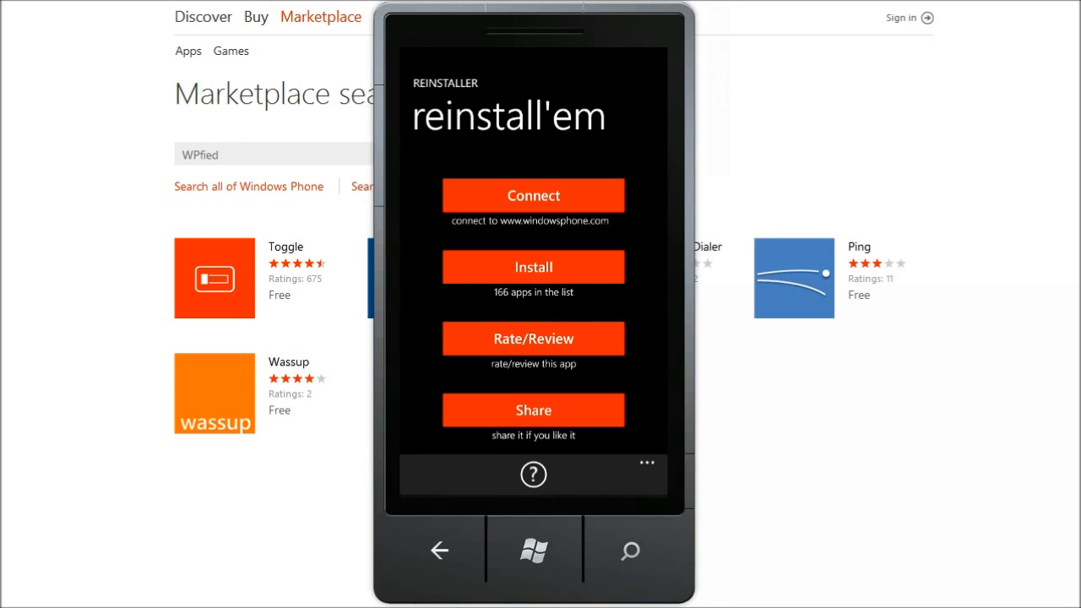
pyautogui.click(650, 469)
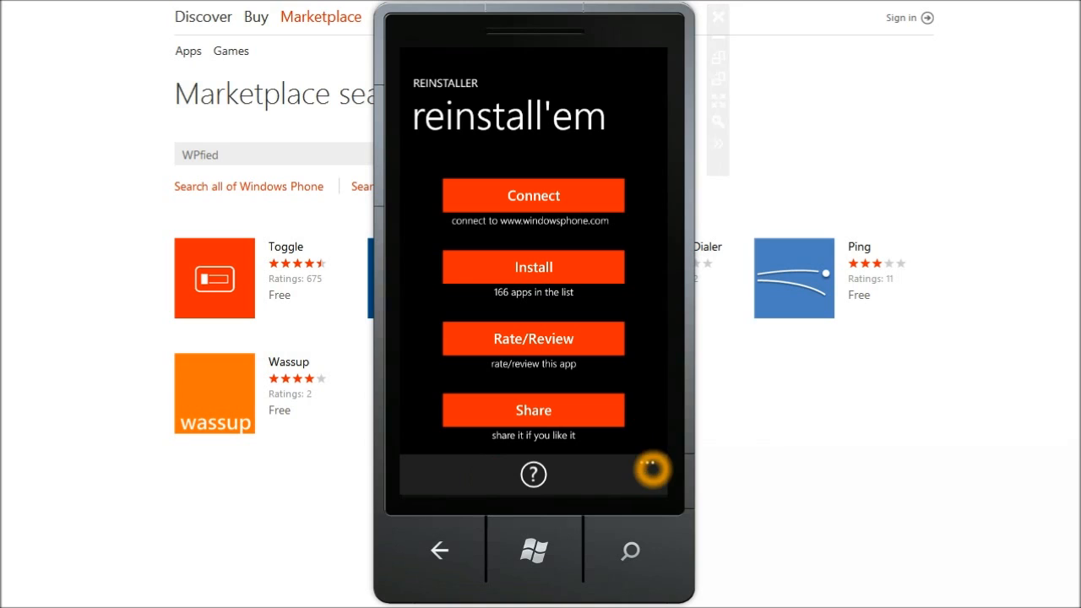